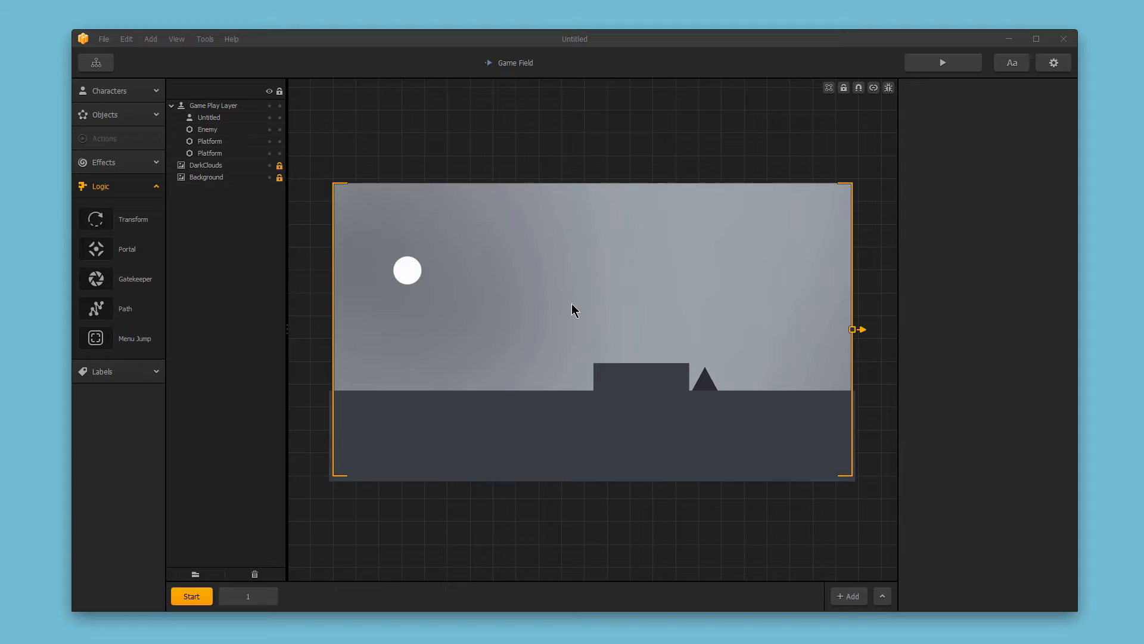
pyautogui.moveTo(93, 316)
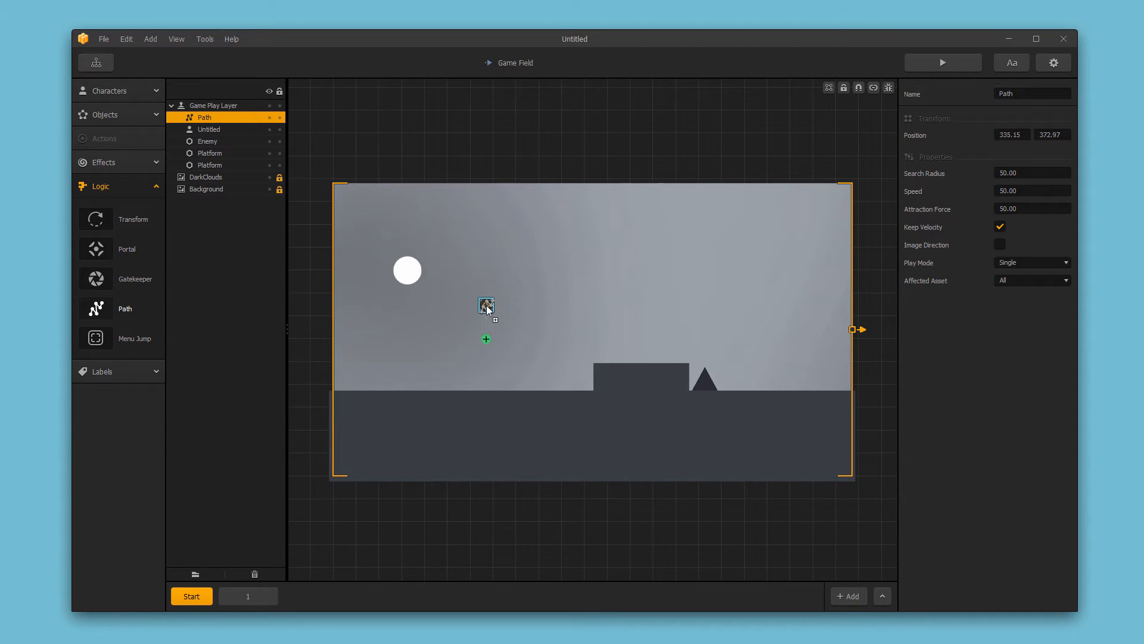
# Add successive points from the Path object's plus handle, rising right and bending back down
pyautogui.click(487, 338)
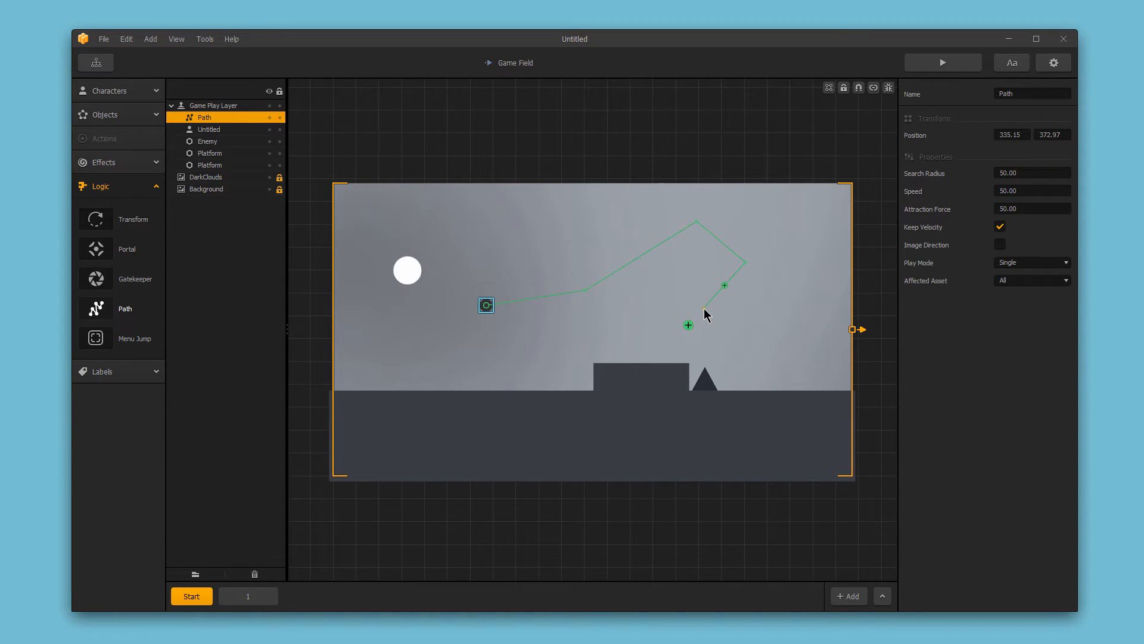
pyautogui.moveTo(698, 302)
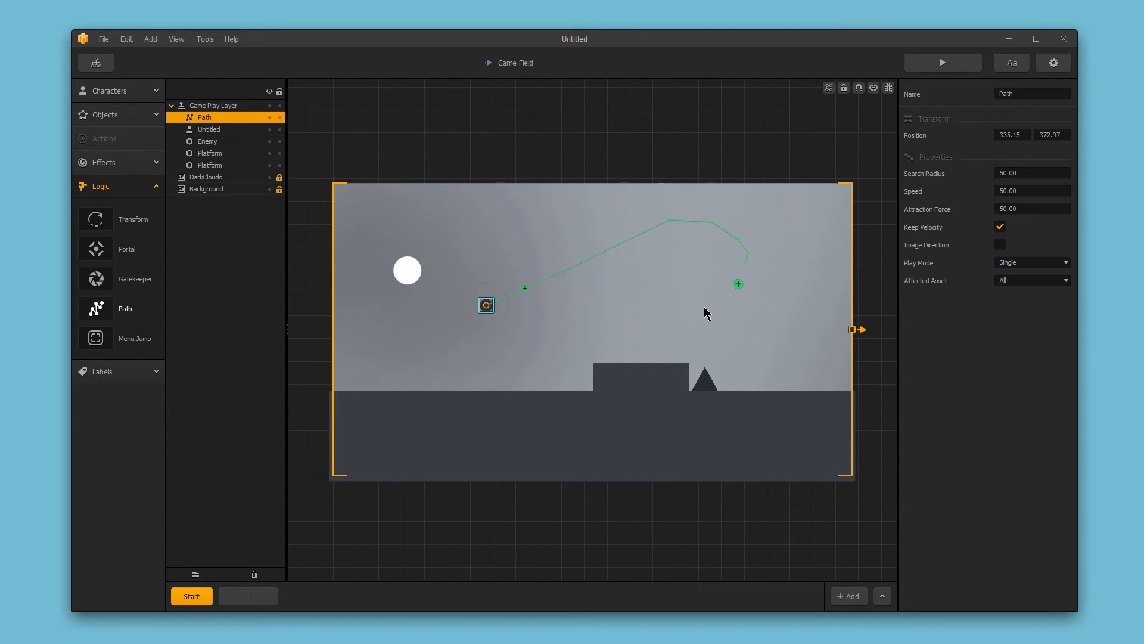
pyautogui.moveTo(489, 310)
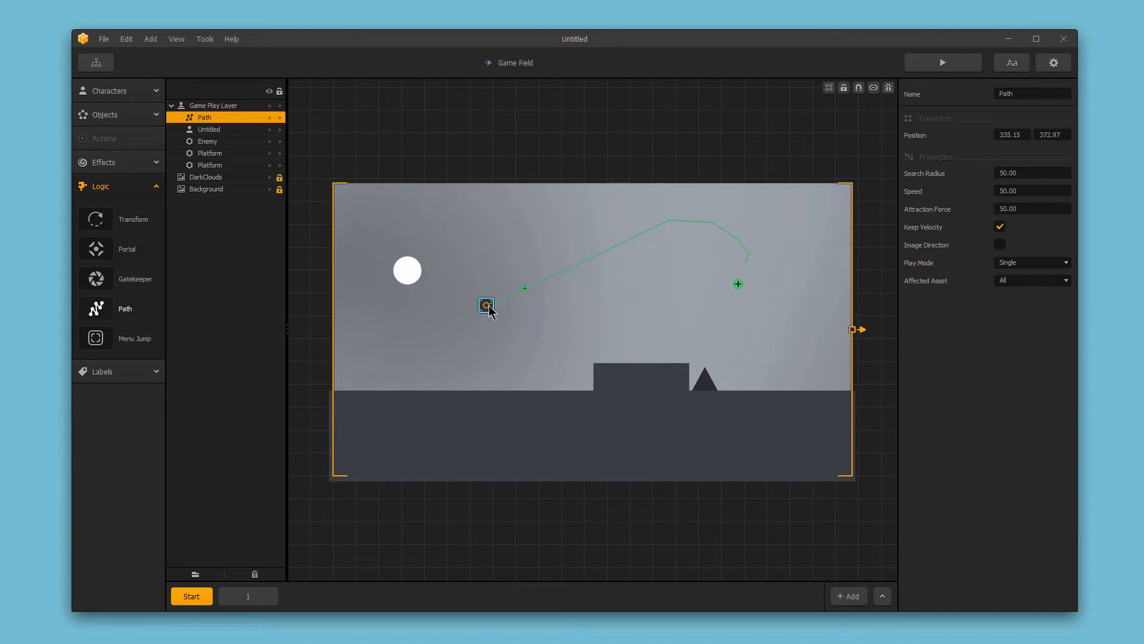
pyautogui.moveTo(582, 285)
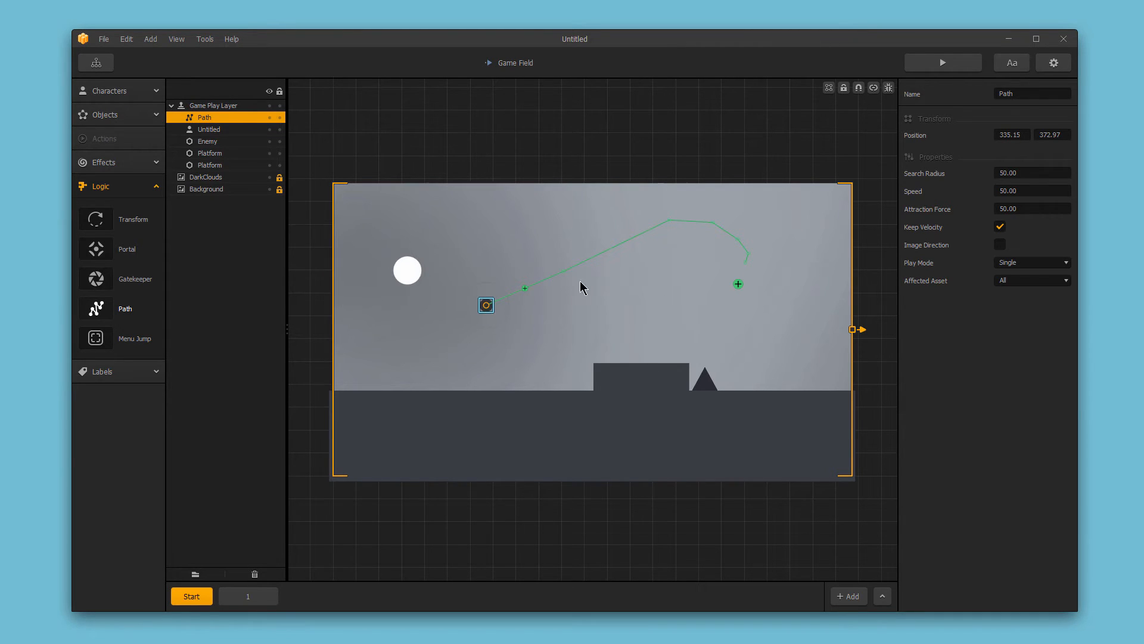
pyautogui.moveTo(965, 149)
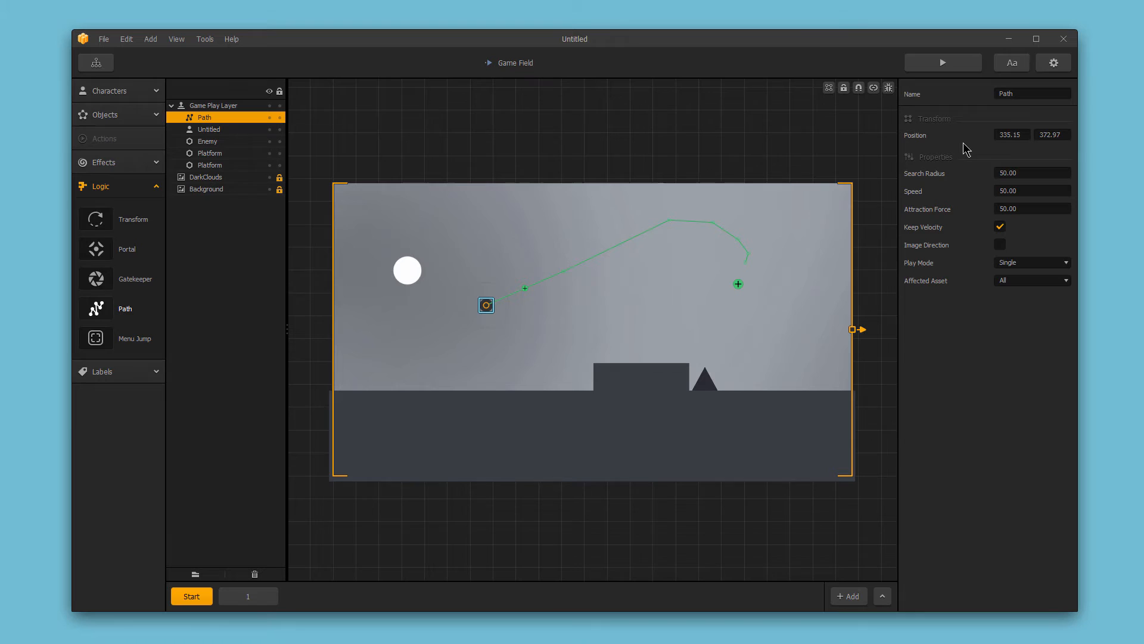
pyautogui.moveTo(989, 140)
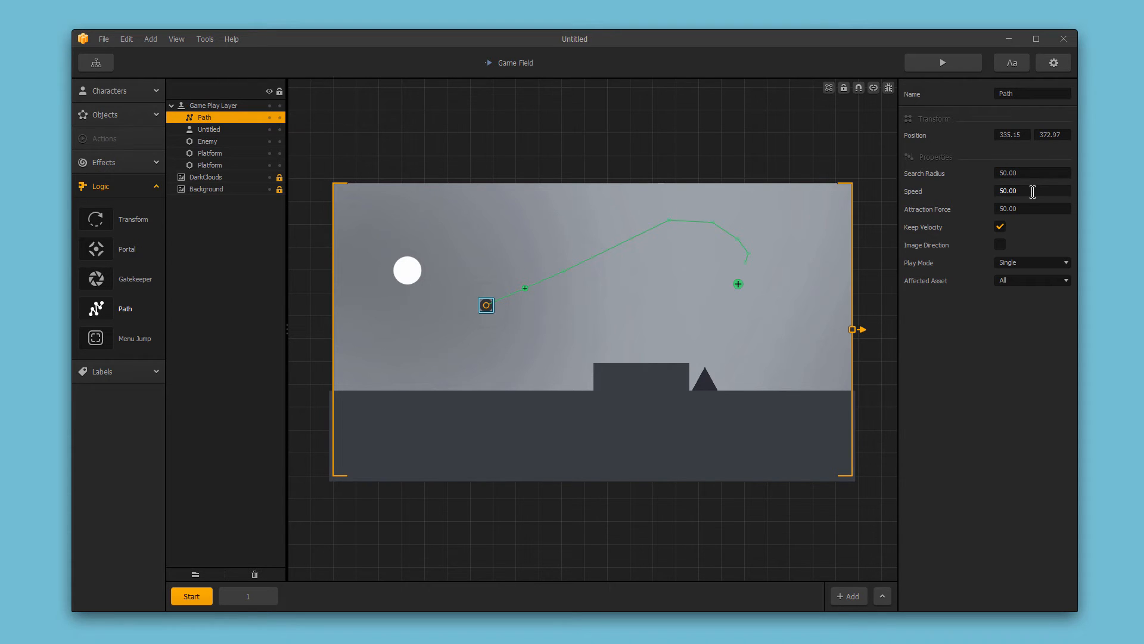
pyautogui.moveTo(1030, 208)
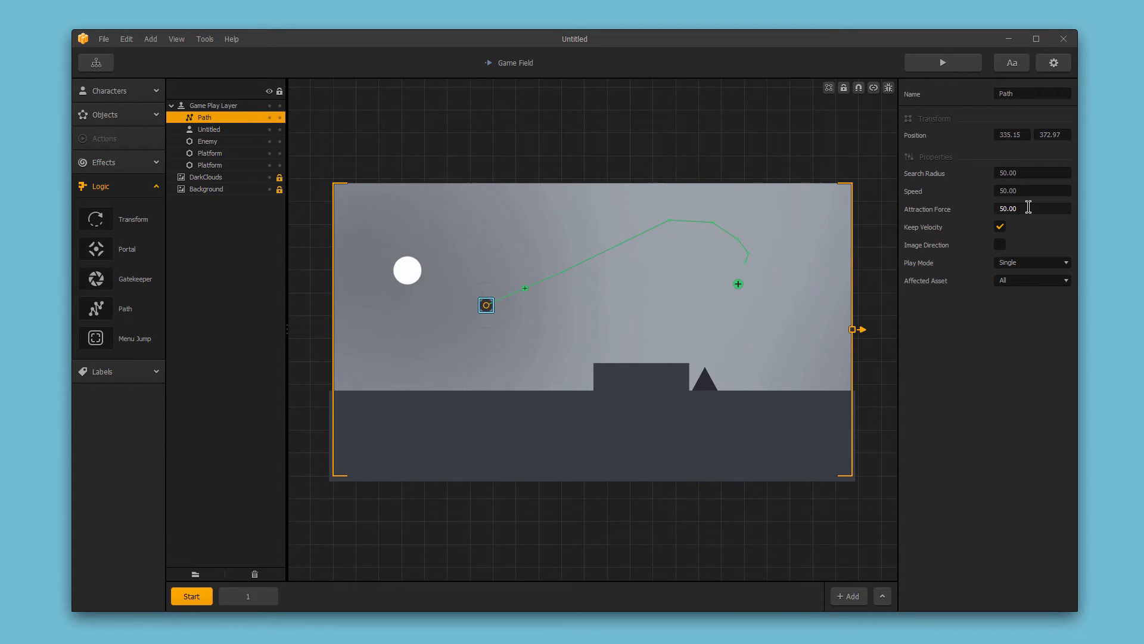
pyautogui.click(1000, 227)
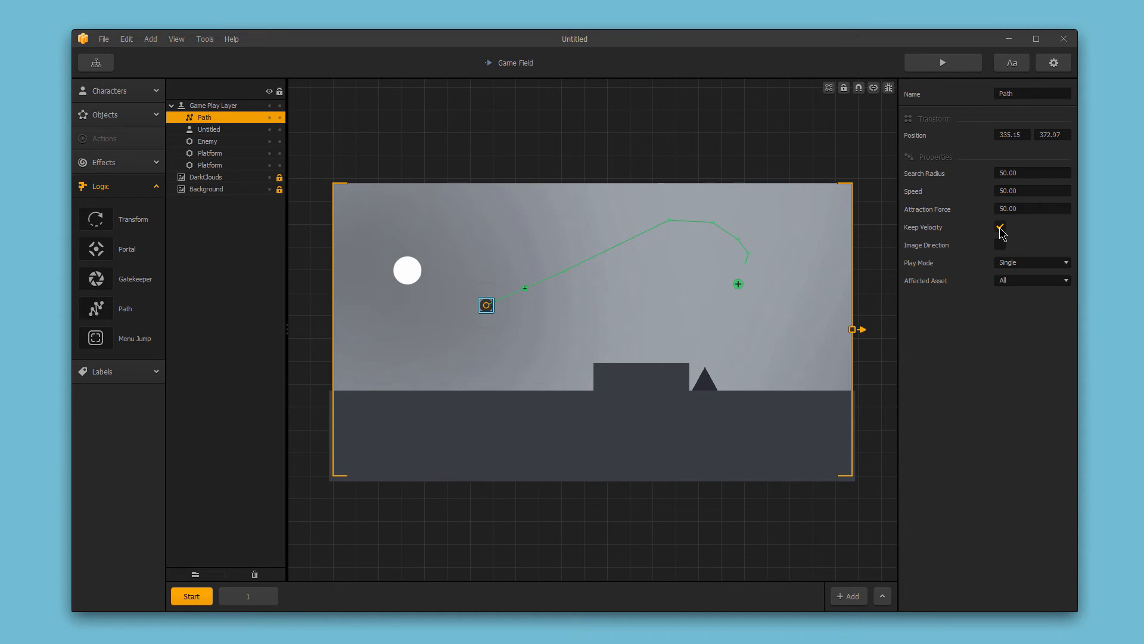
pyautogui.click(1000, 227)
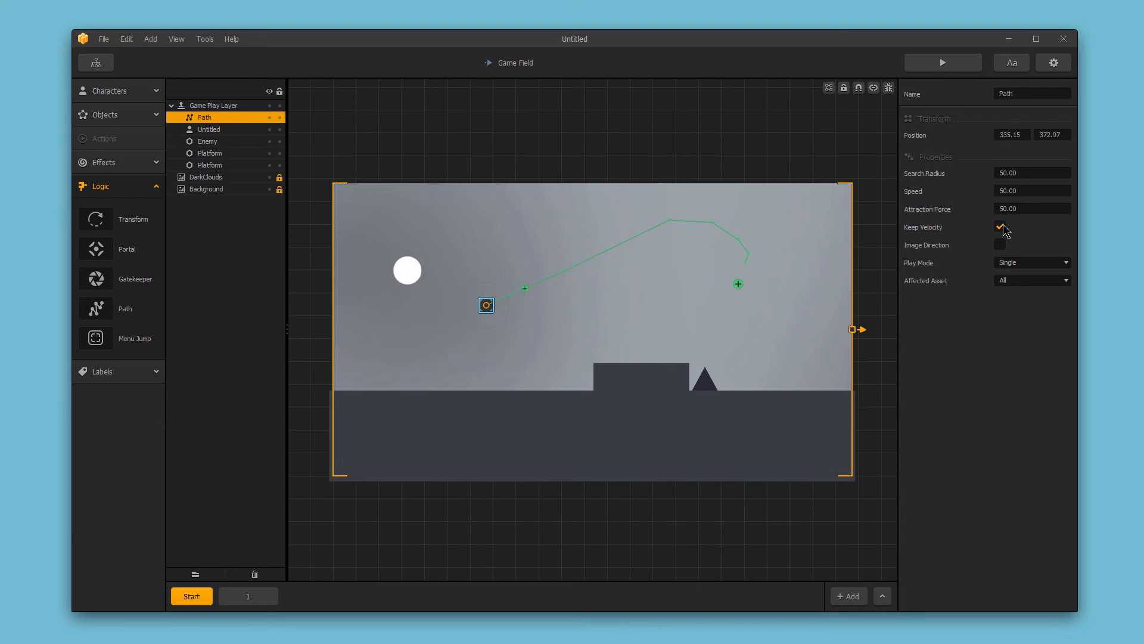
pyautogui.click(1001, 226)
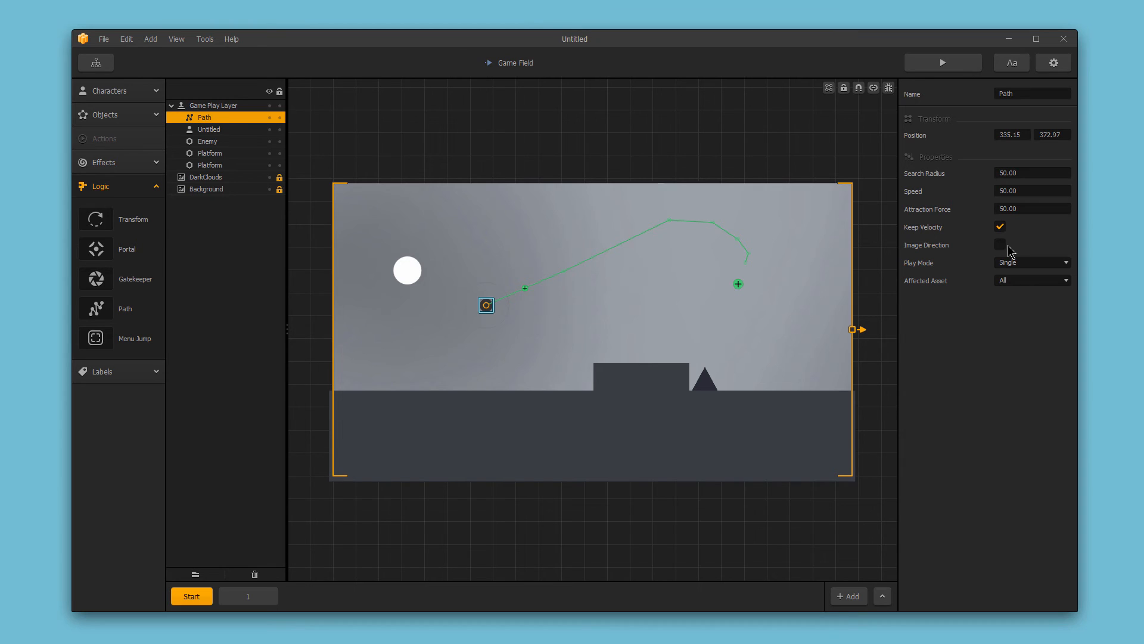
# Show the Play Mode dropdown listing Single, Loop and Ping Pong
pyautogui.click(1031, 262)
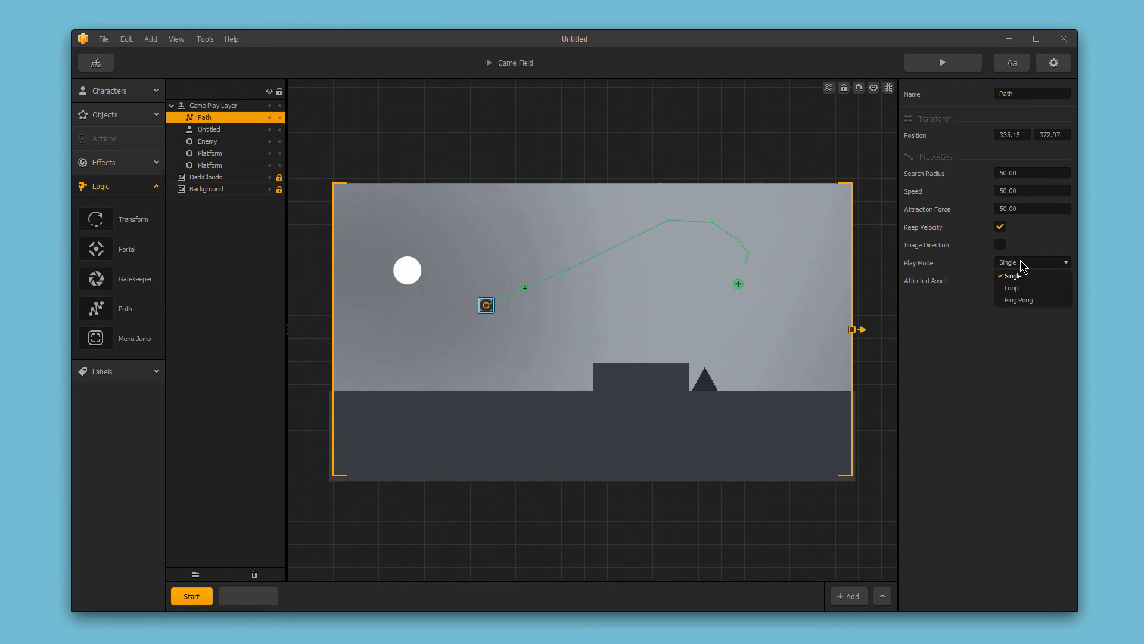
pyautogui.moveTo(1033, 276)
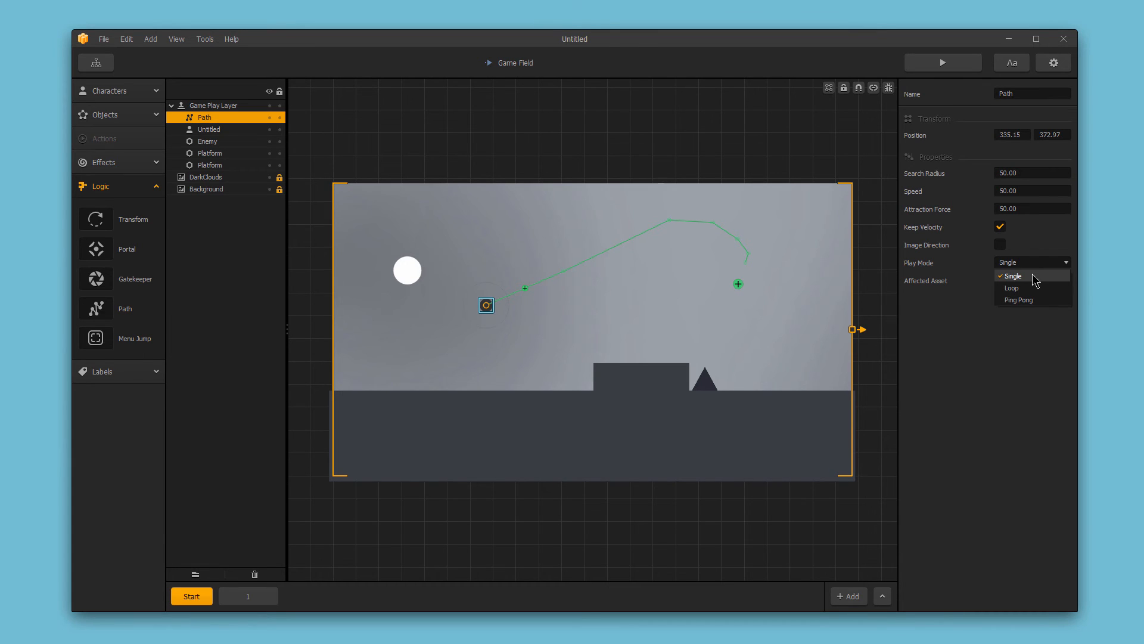
pyautogui.moveTo(1047, 306)
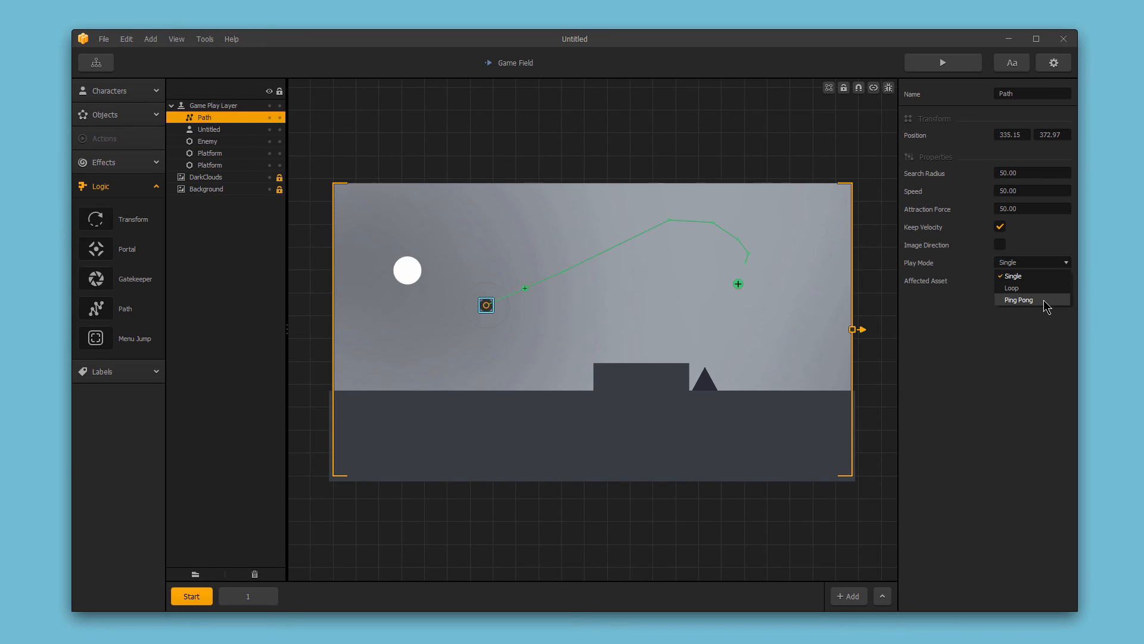
pyautogui.moveTo(1031, 287)
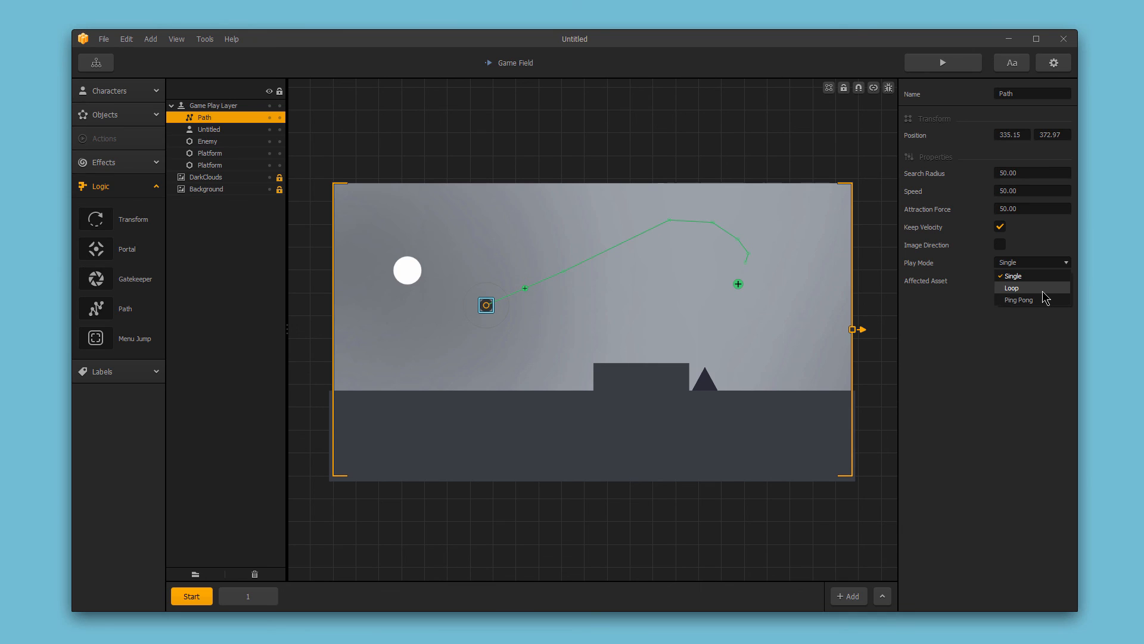
# Review the Affected Asset choices (All, Characters, Assets) and keep All selected
pyautogui.click(1031, 280)
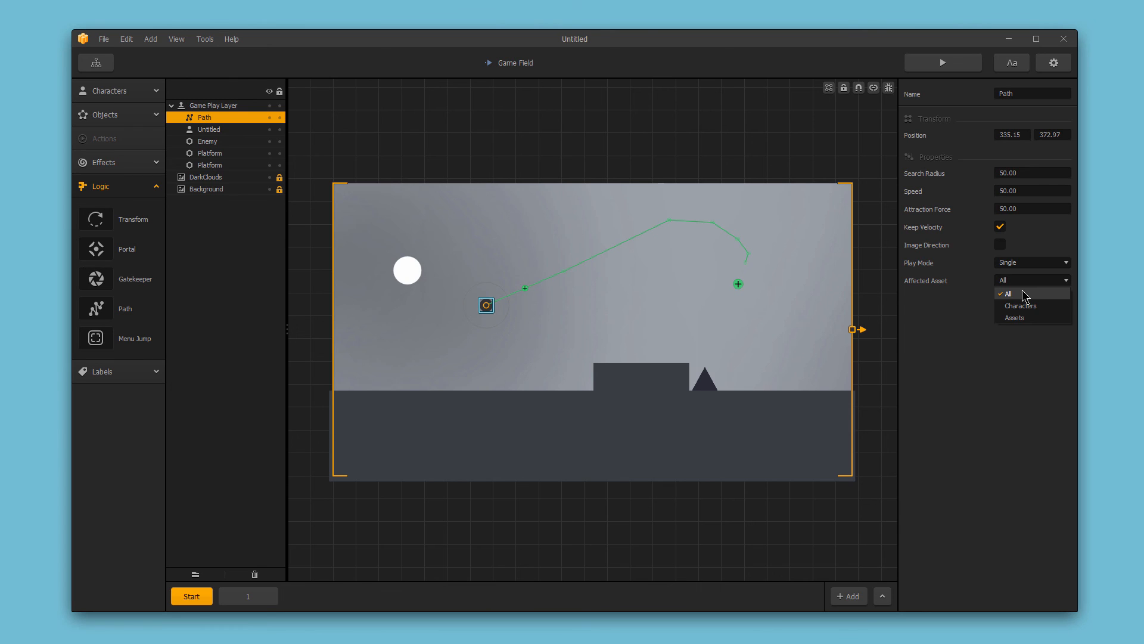
pyautogui.moveTo(1033, 306)
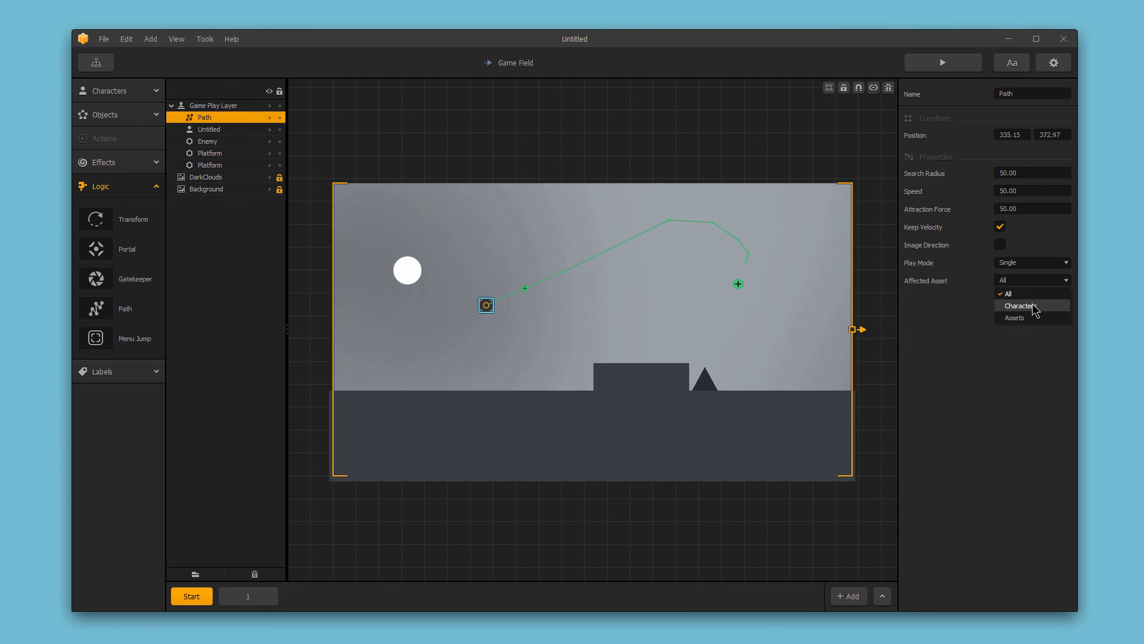
pyautogui.moveTo(1035, 318)
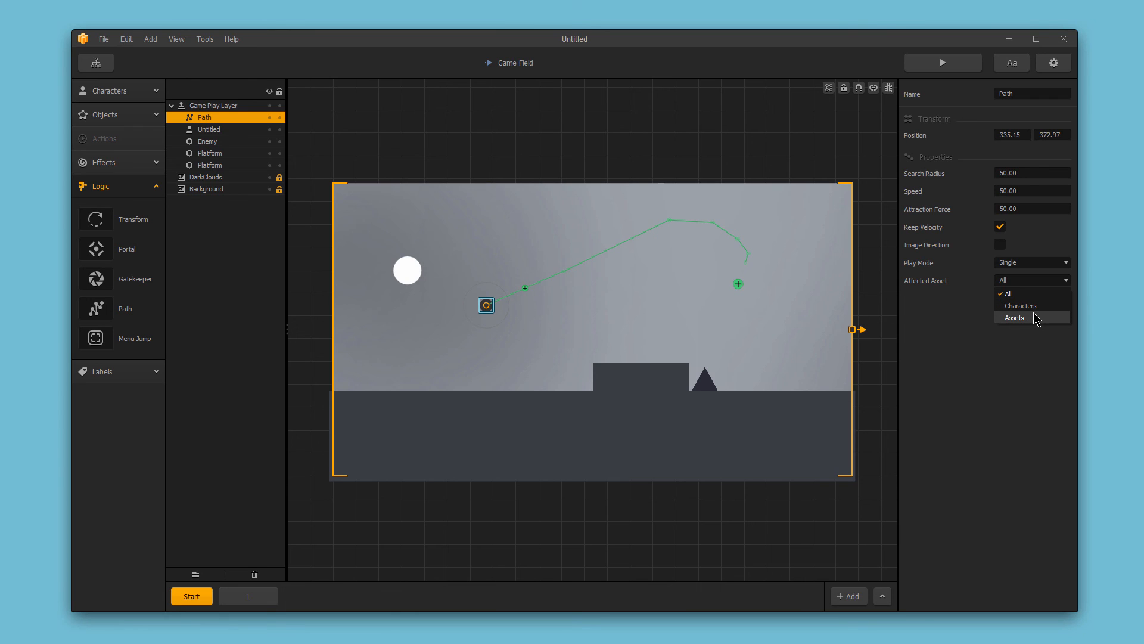
pyautogui.click(1031, 280)
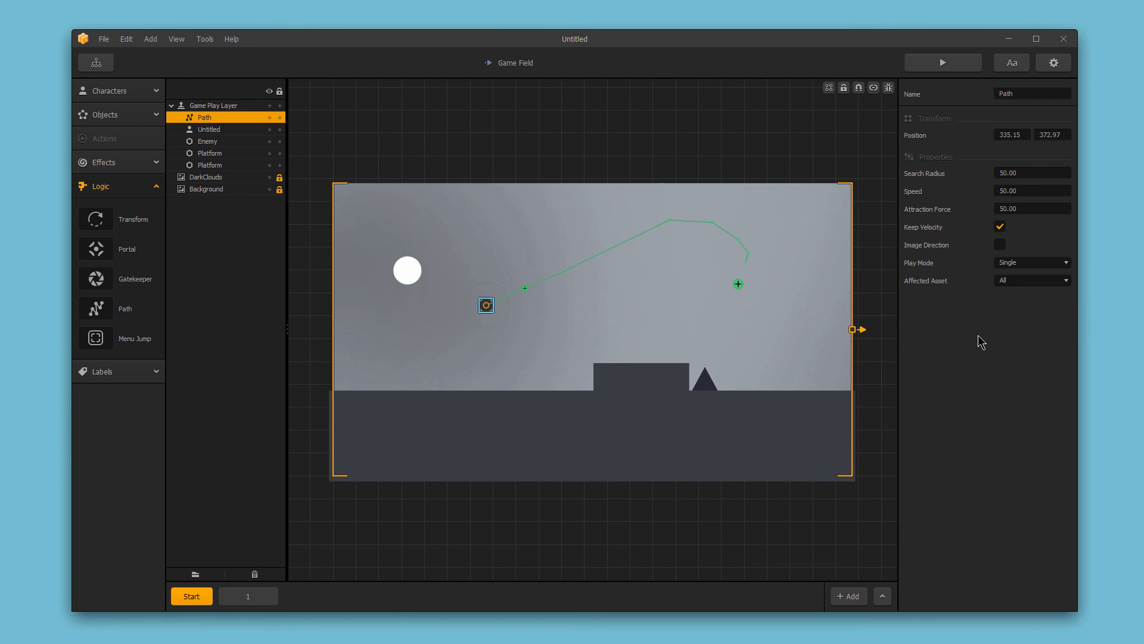